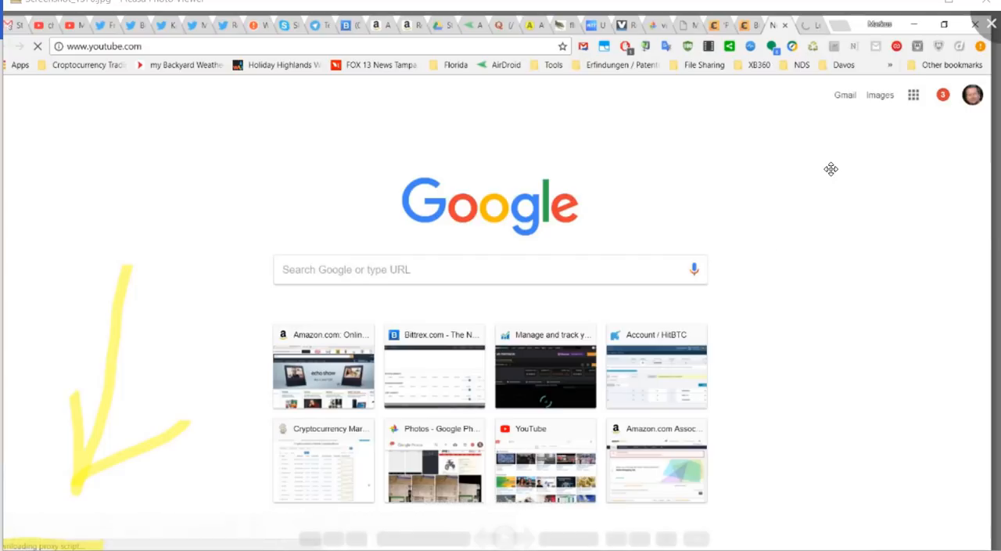
mouse_move(862, 150)
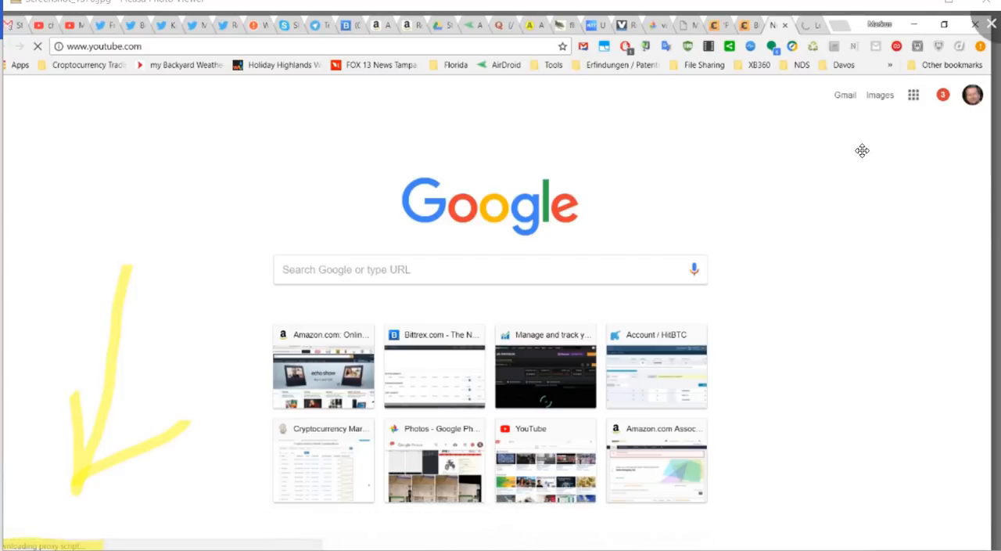
mouse_move(858, 148)
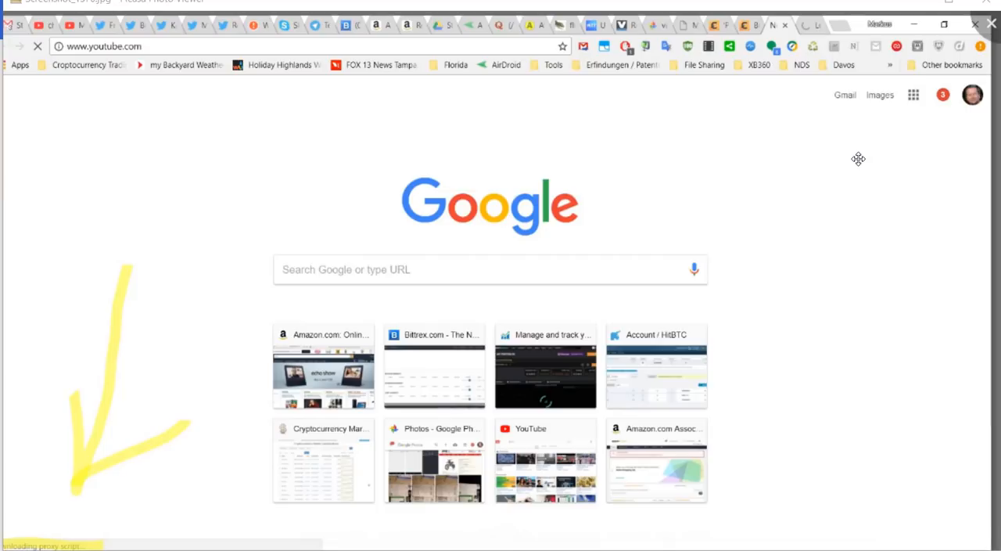
mouse_move(641, 213)
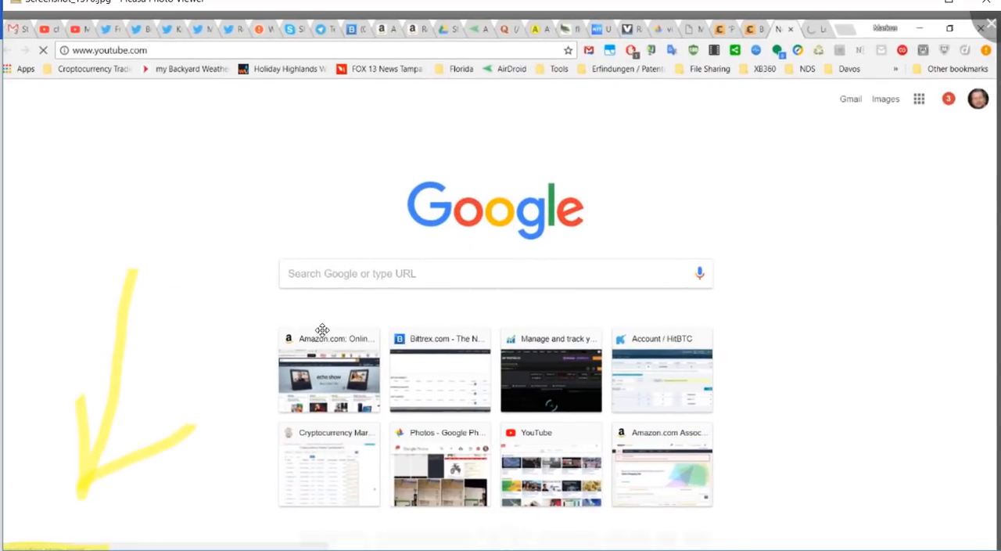
mouse_move(475, 135)
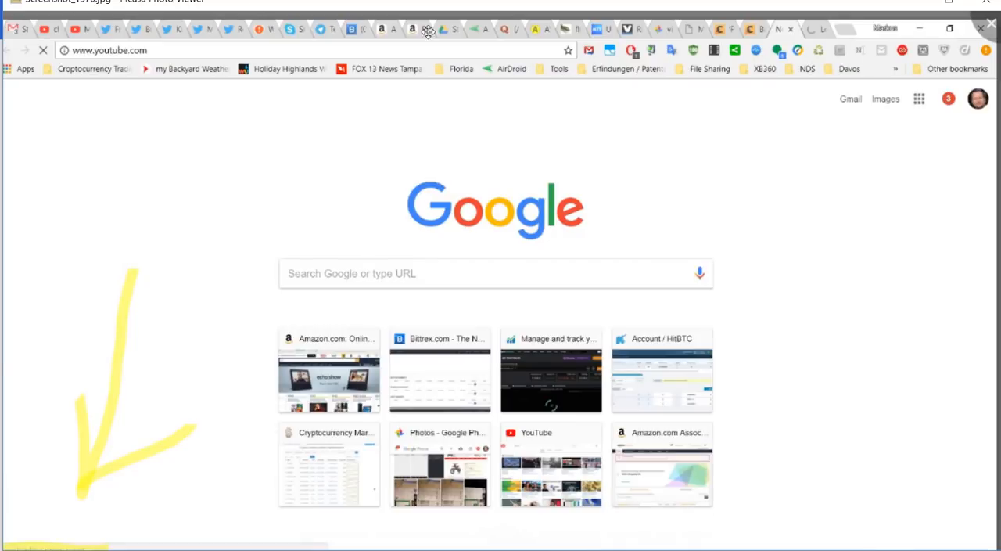
mouse_move(579, 130)
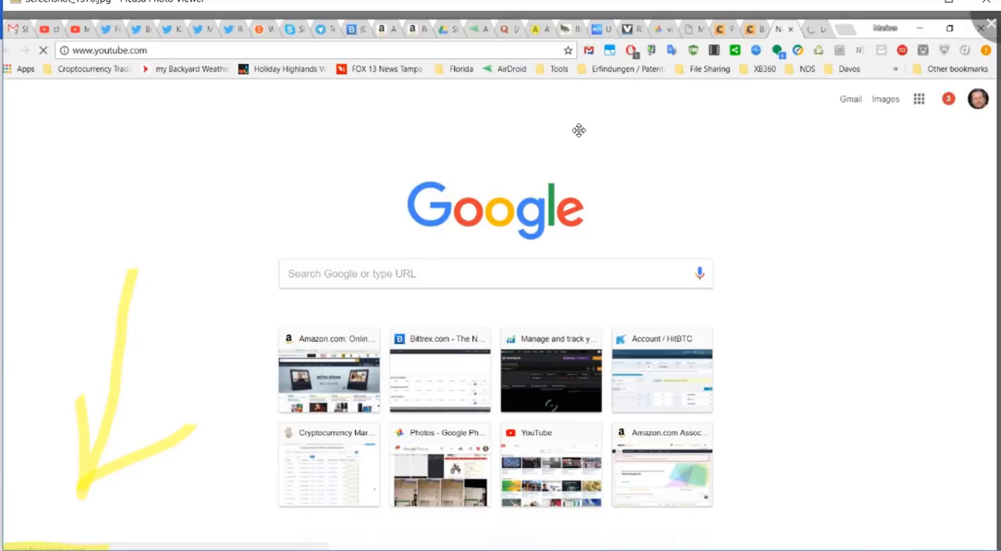
mouse_move(24, 38)
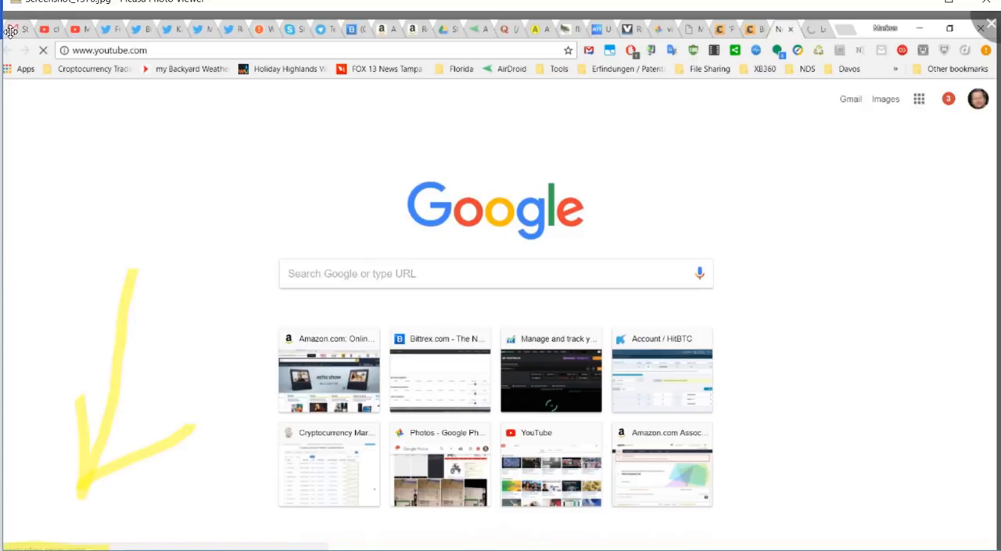
mouse_move(610, 37)
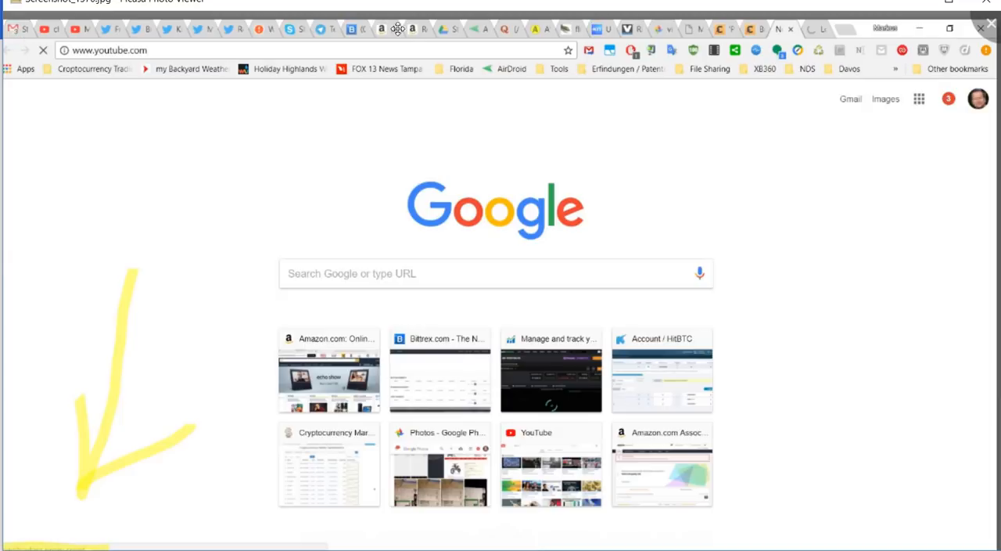
mouse_move(522, 82)
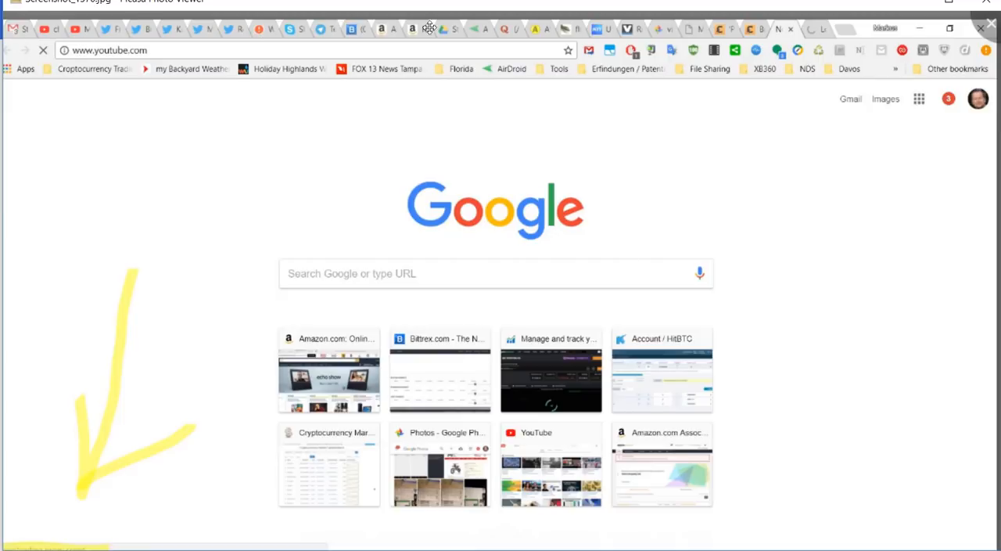
mouse_move(826, 39)
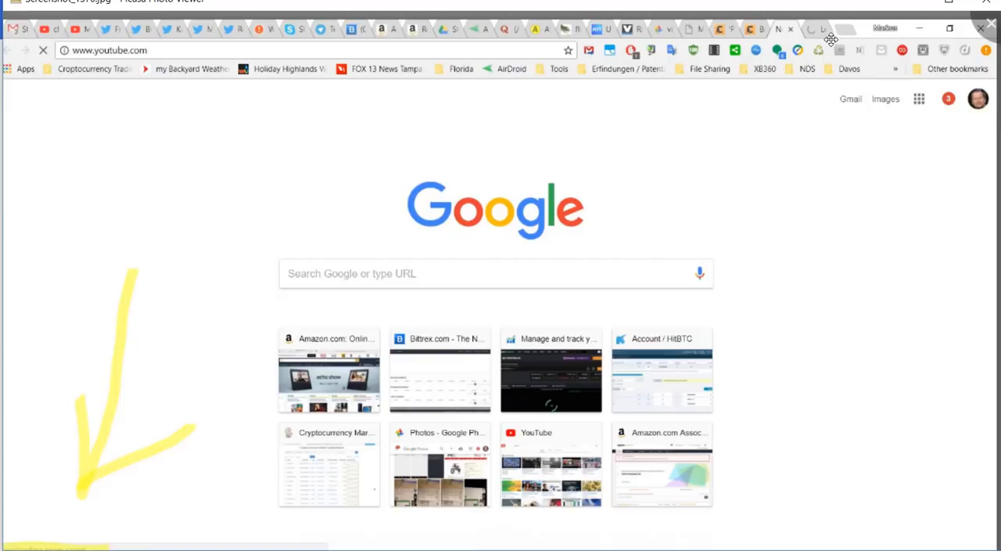
mouse_move(811, 41)
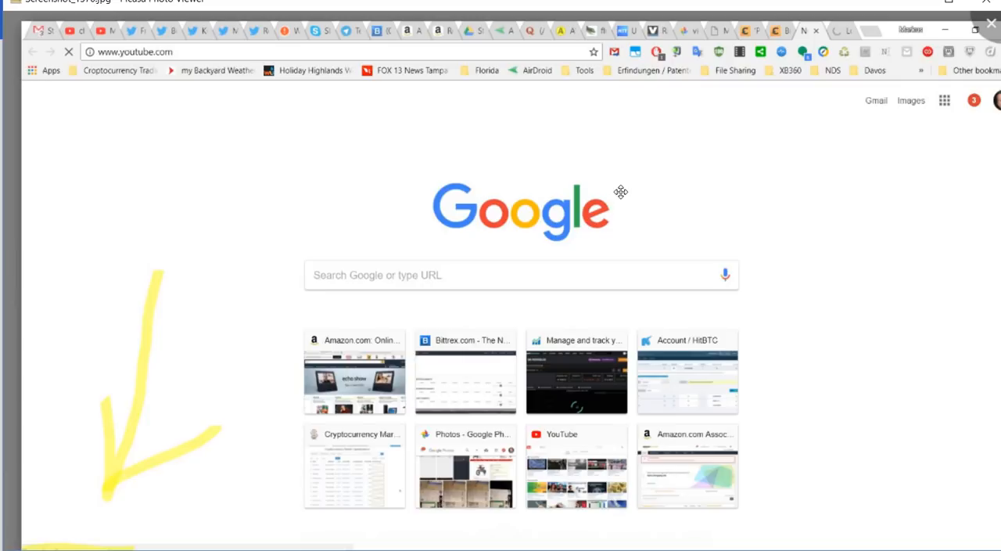
mouse_move(682, 158)
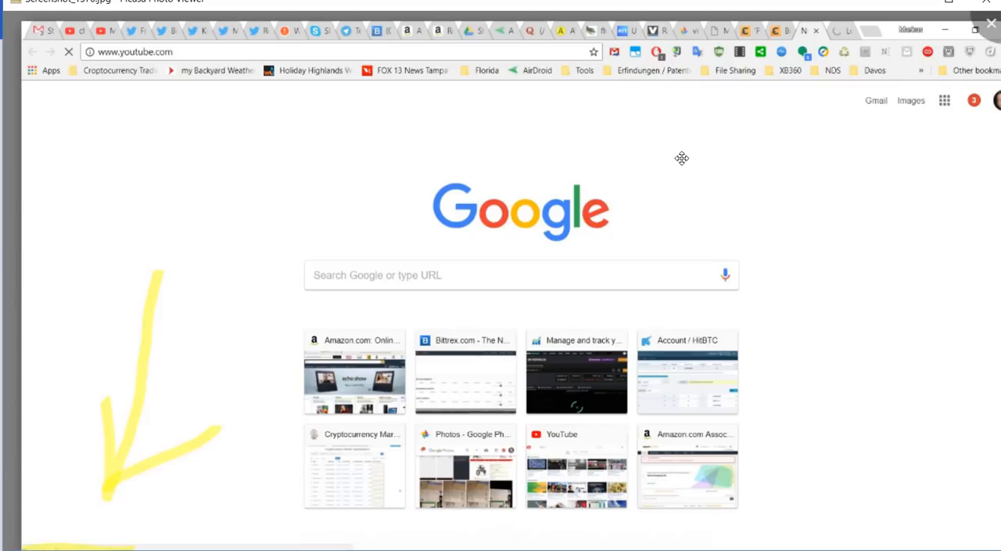
mouse_move(909, 178)
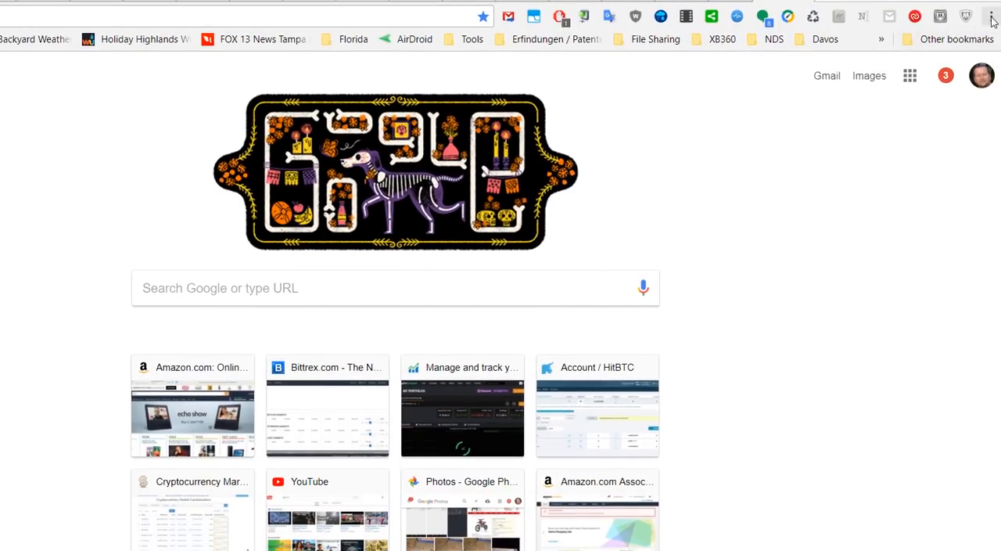
mouse_move(992, 14)
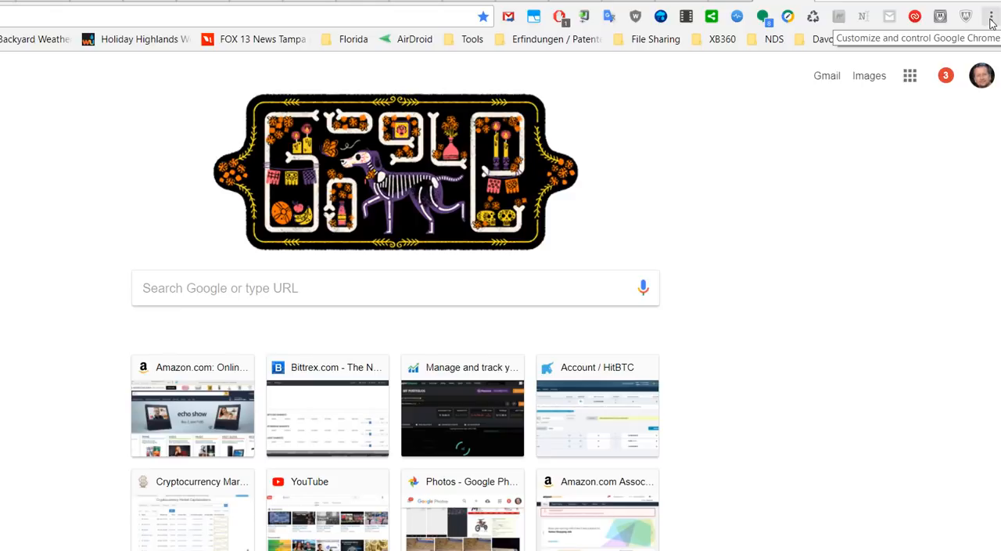
Step: Reach Chrome's Settings page via the three-dot browser menu
click(990, 15)
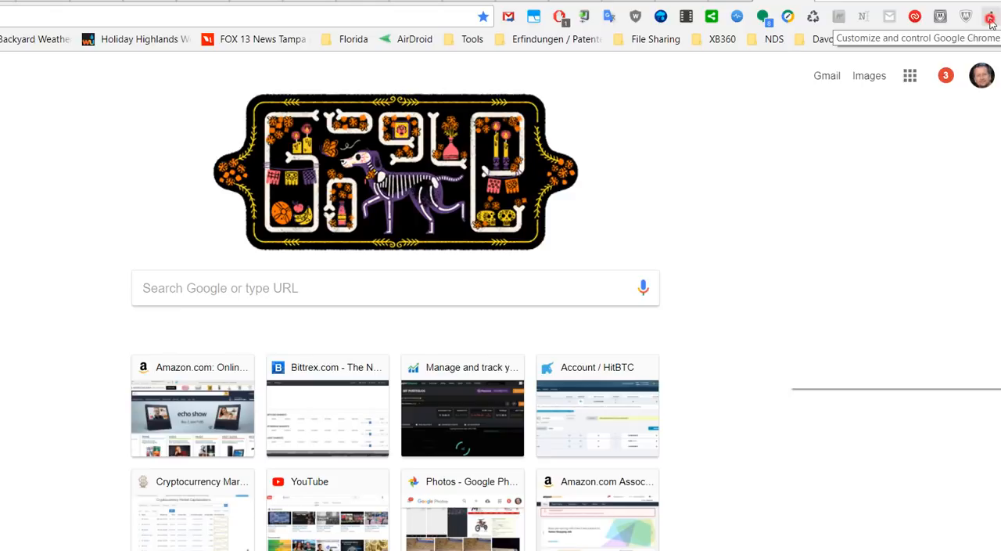
click(989, 11)
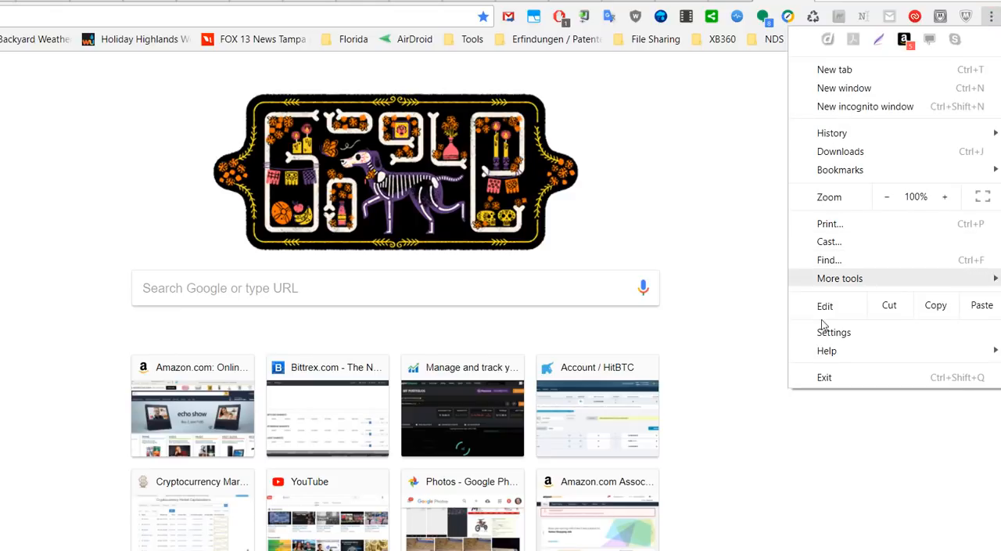
click(836, 331)
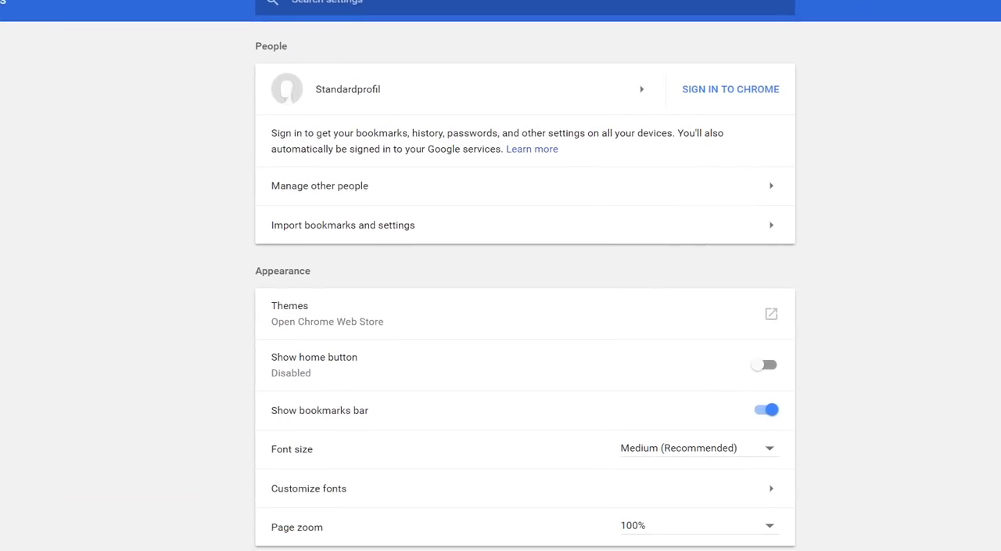
Step: Expand Advanced settings and launch the system proxy settings from the System section
scroll(down, 3)
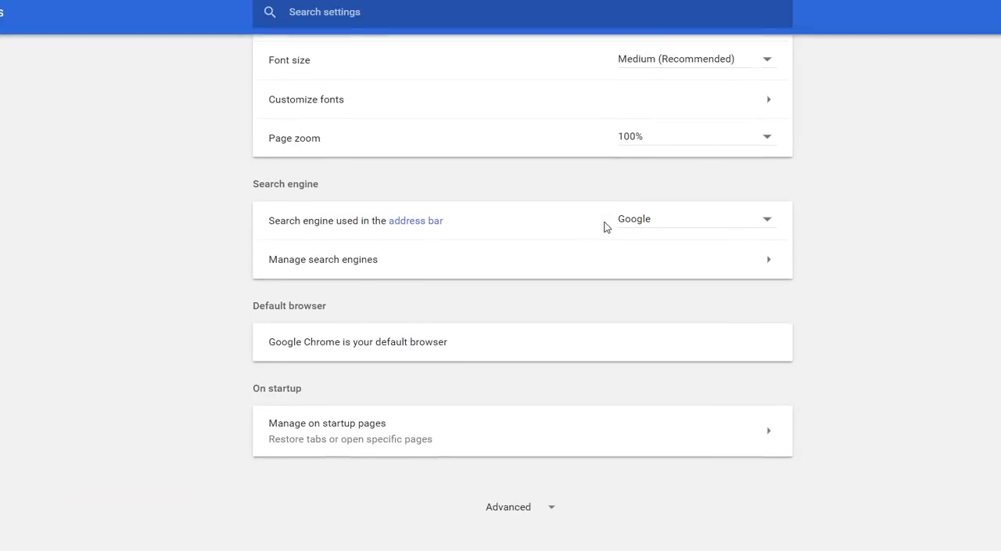
click(506, 507)
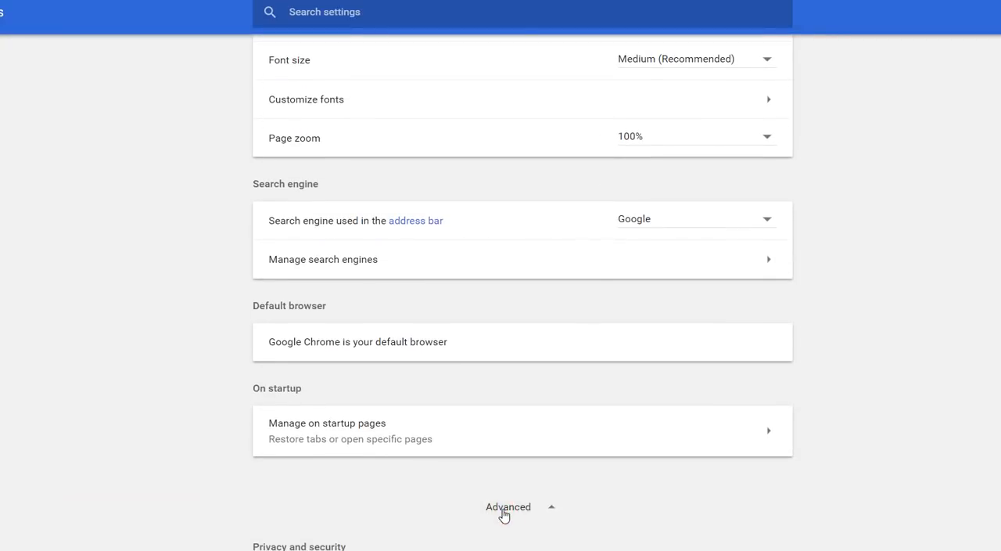
scroll(down, 3)
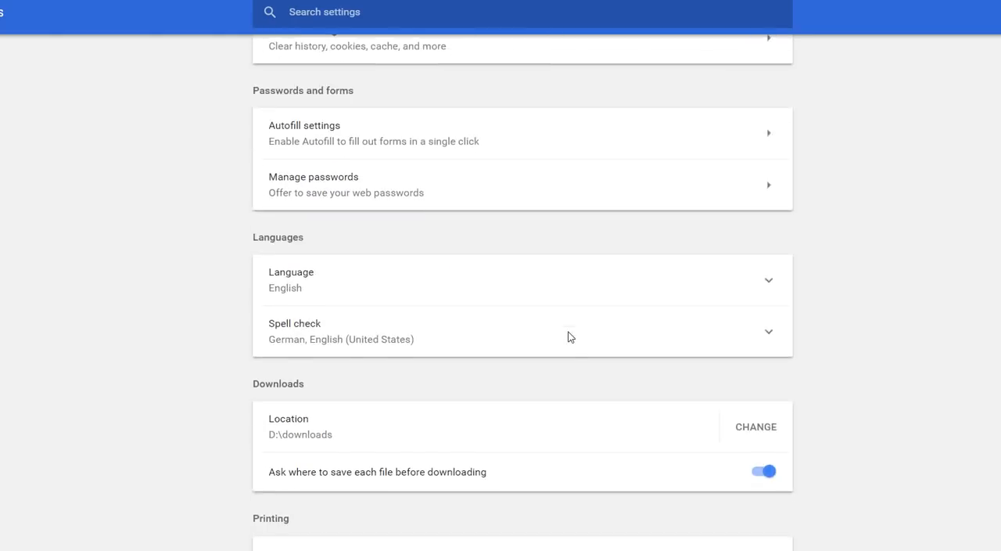
scroll(down, 3)
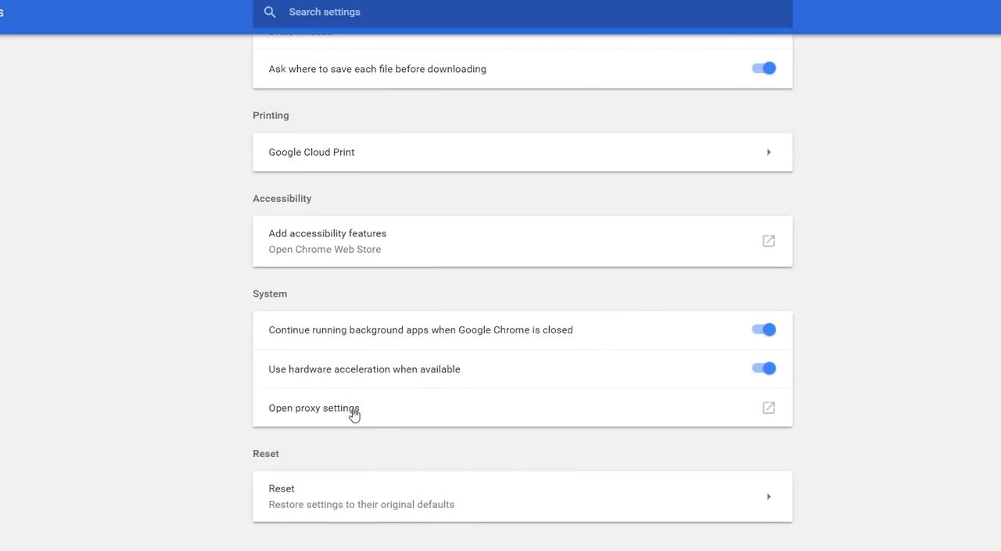
click(314, 408)
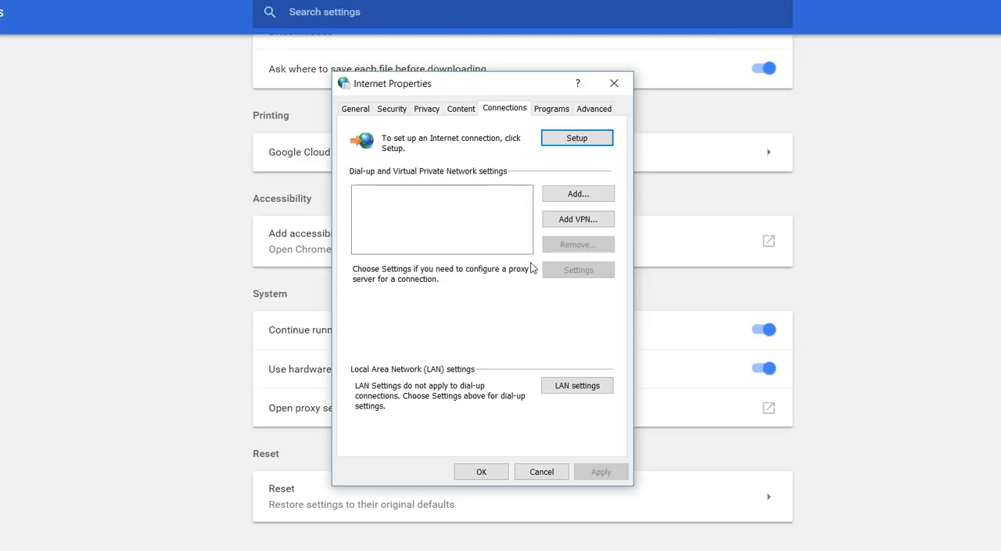
mouse_move(469, 336)
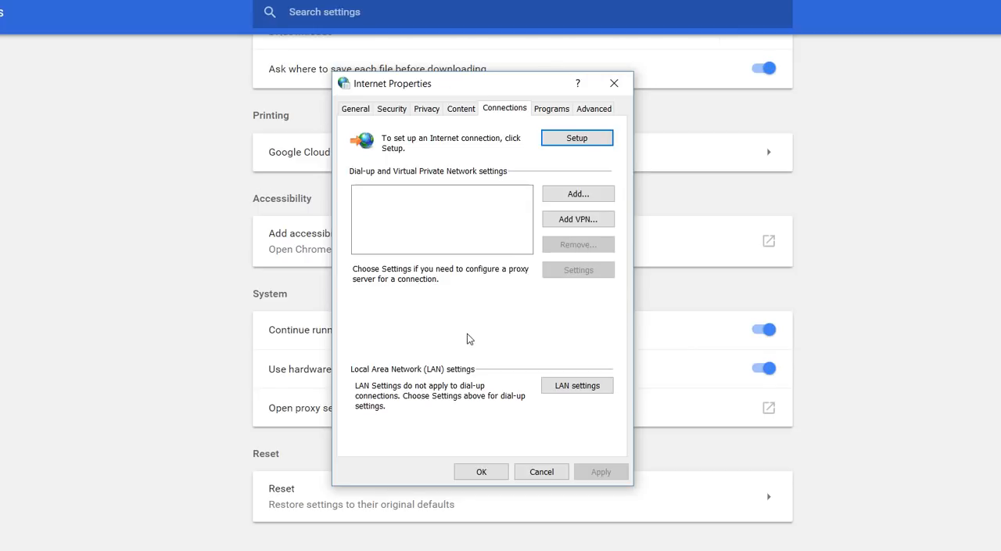
mouse_move(507, 325)
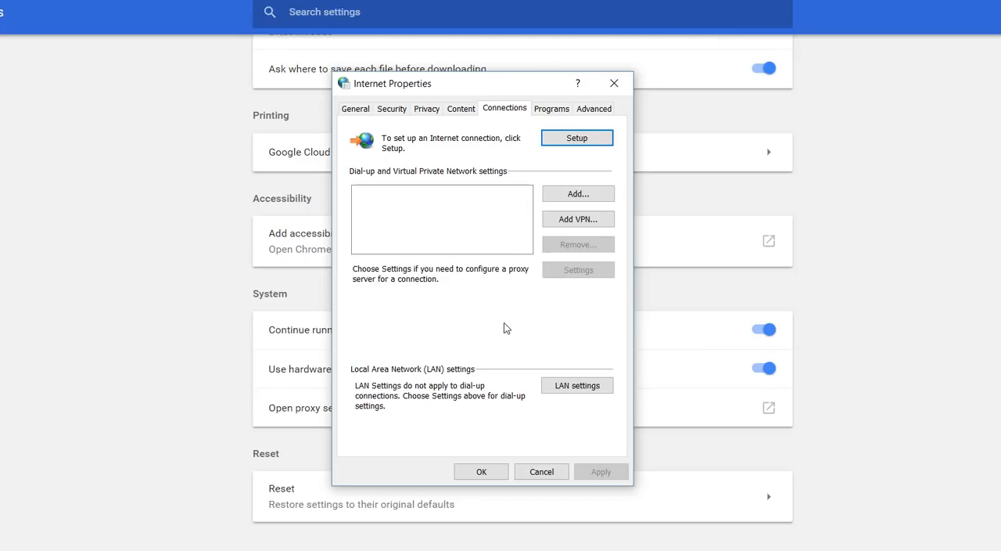
mouse_move(546, 151)
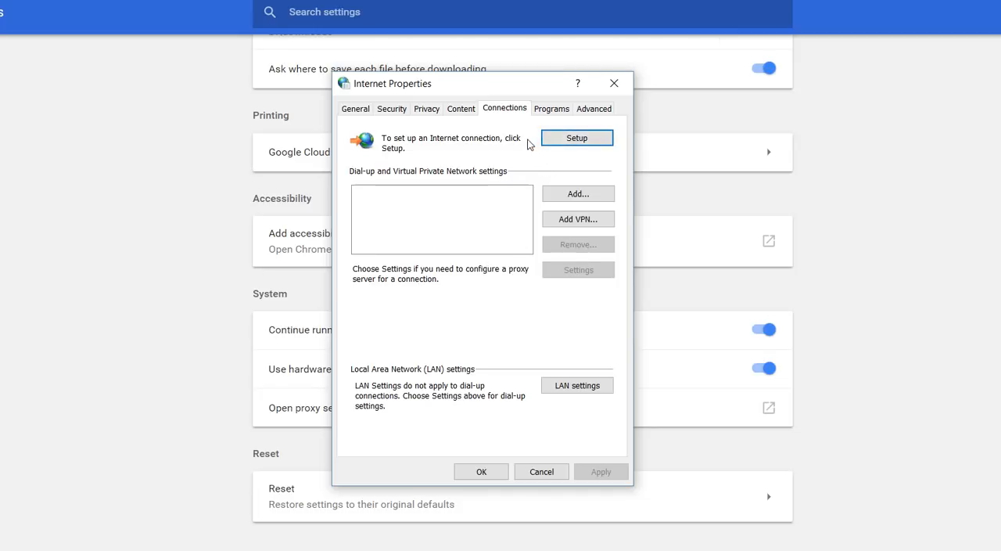
mouse_move(498, 364)
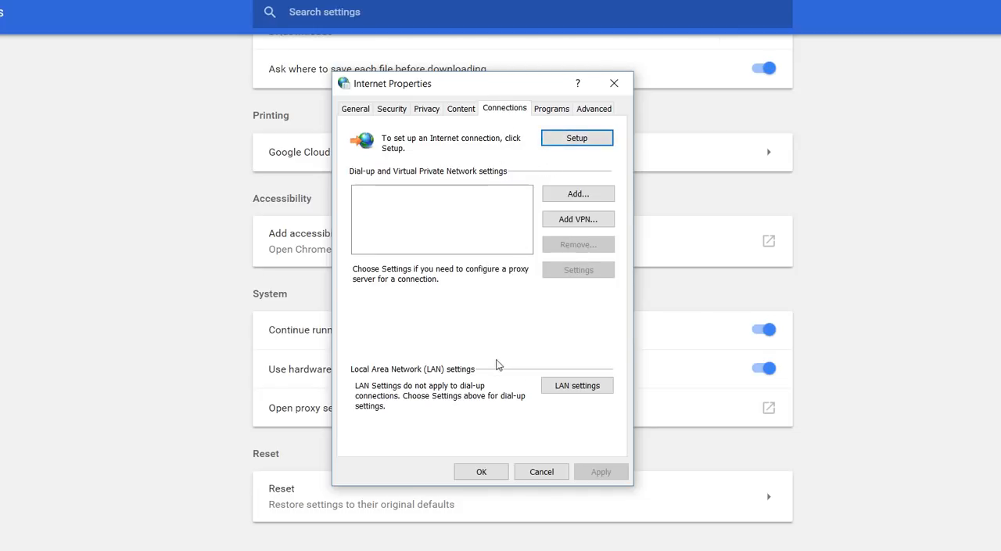
Step: Bring up LAN settings from the Internet Properties Connections tab
click(578, 385)
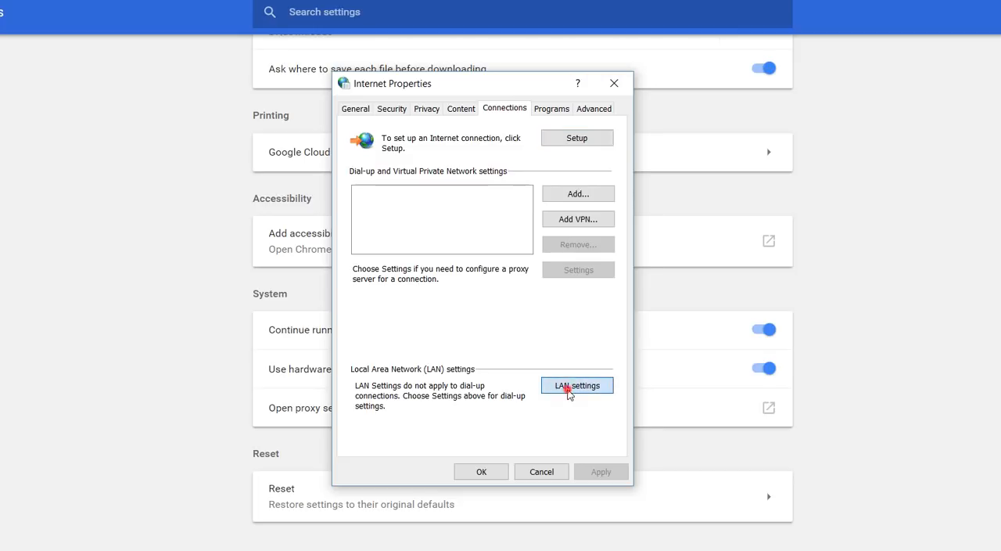
Step: Uncheck 'Automatically detect settings' in LAN Settings and accept with OK
click(577, 385)
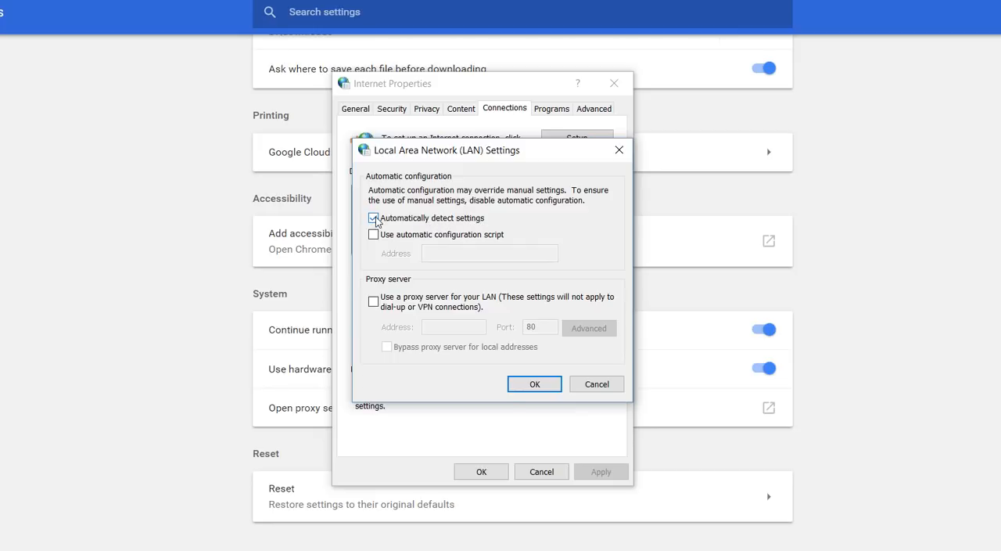
click(372, 217)
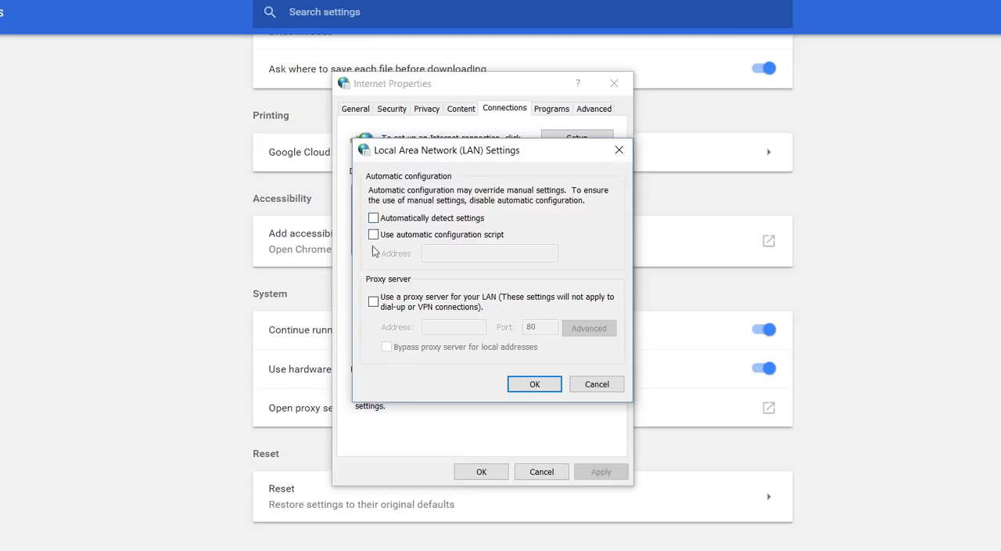
mouse_move(523, 419)
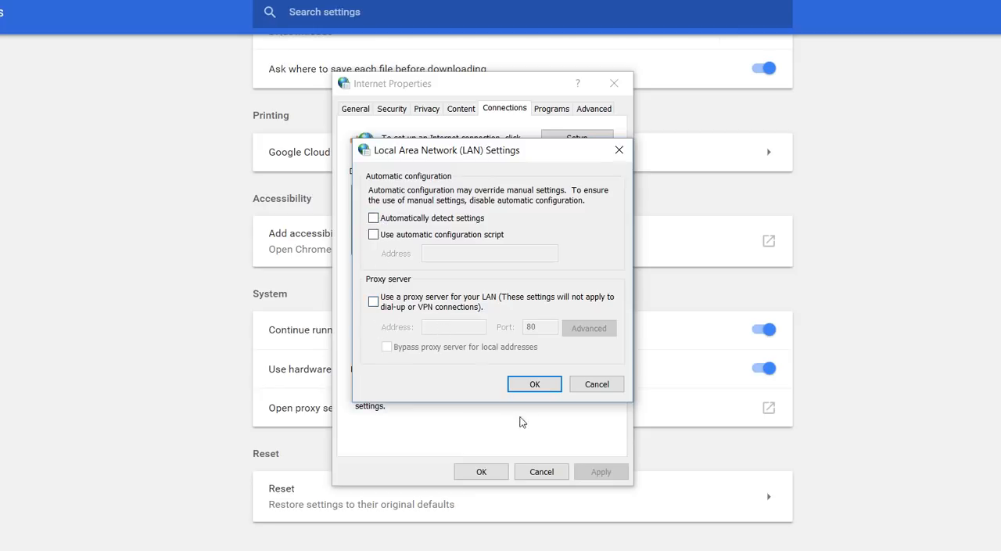
click(534, 383)
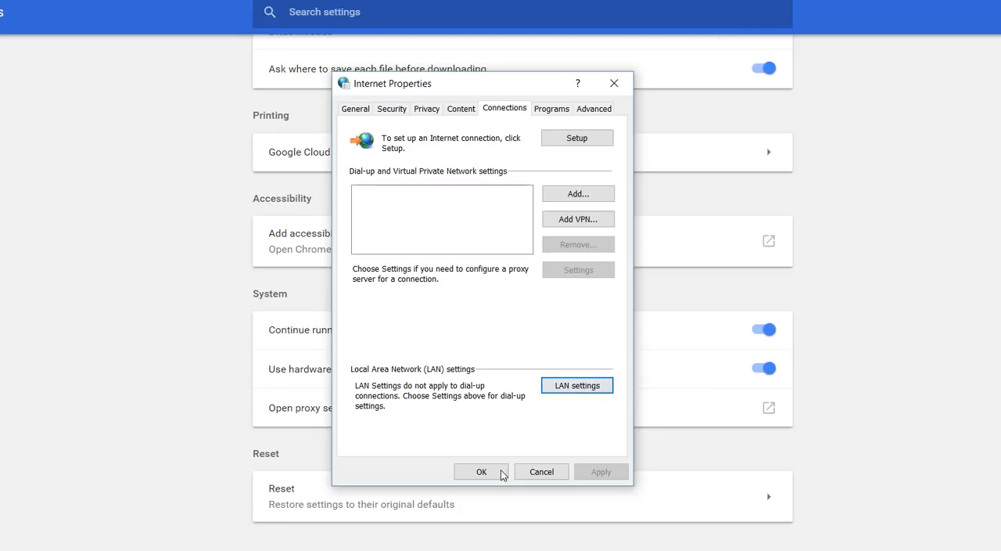
Step: Confirm Internet Properties with OK, returning to Chrome's new tab page
click(482, 471)
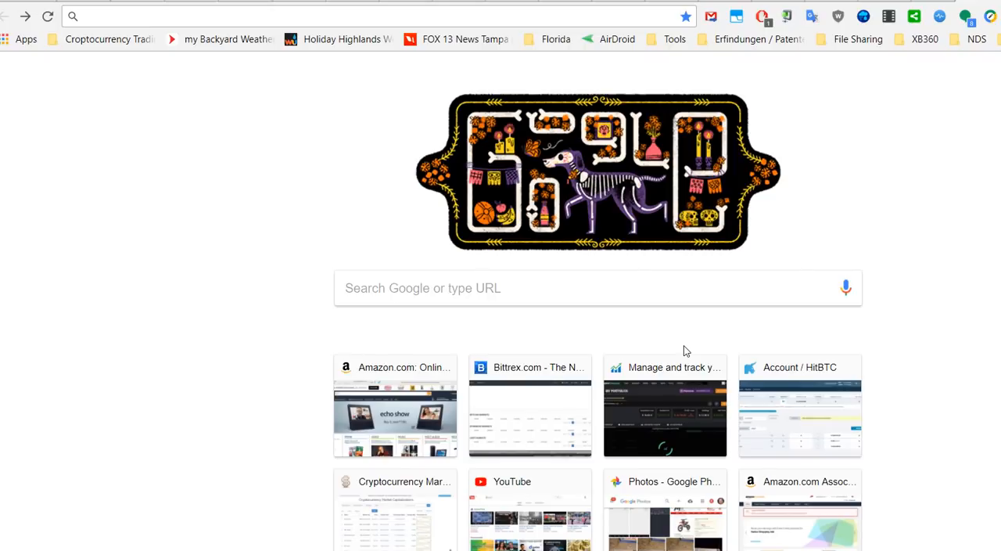
mouse_move(701, 219)
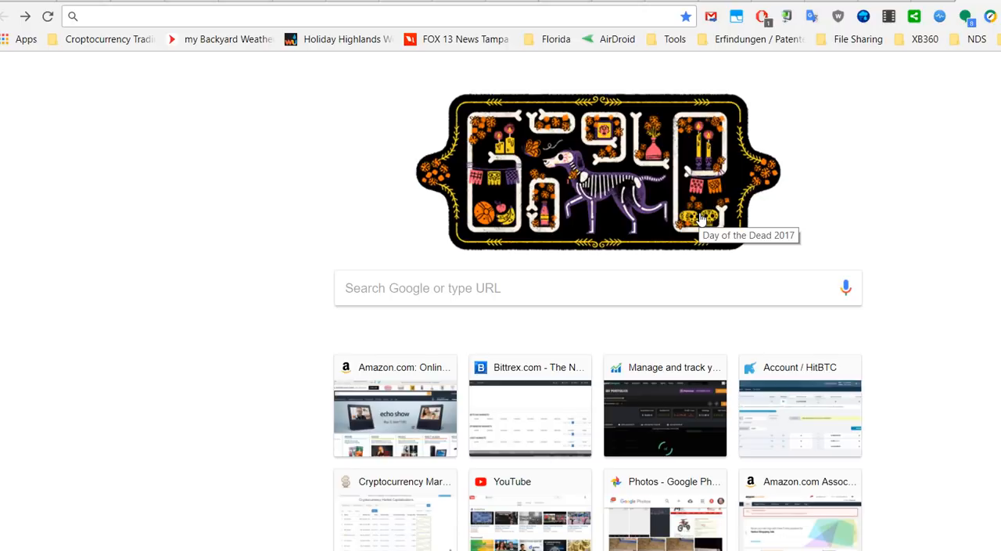
mouse_move(582, 206)
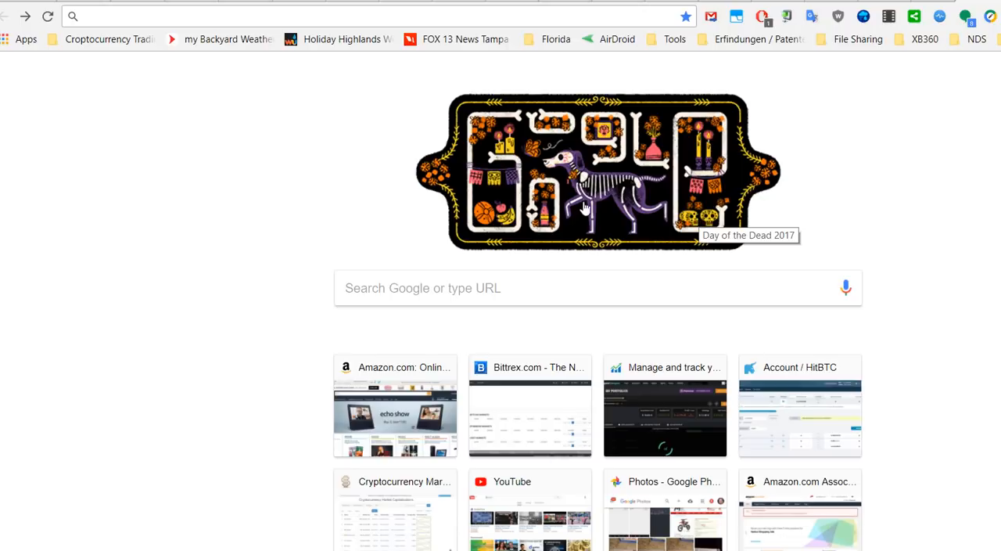
mouse_move(962, 43)
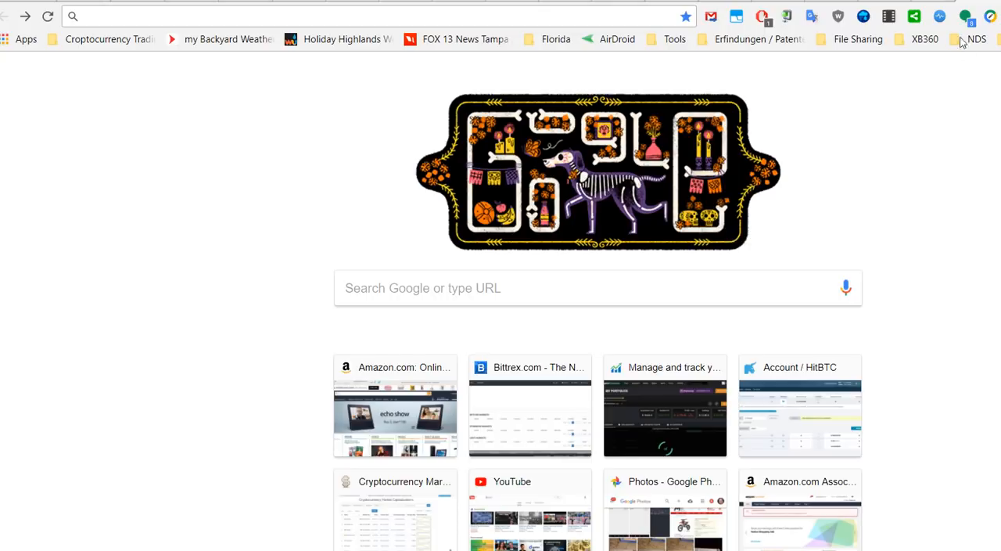